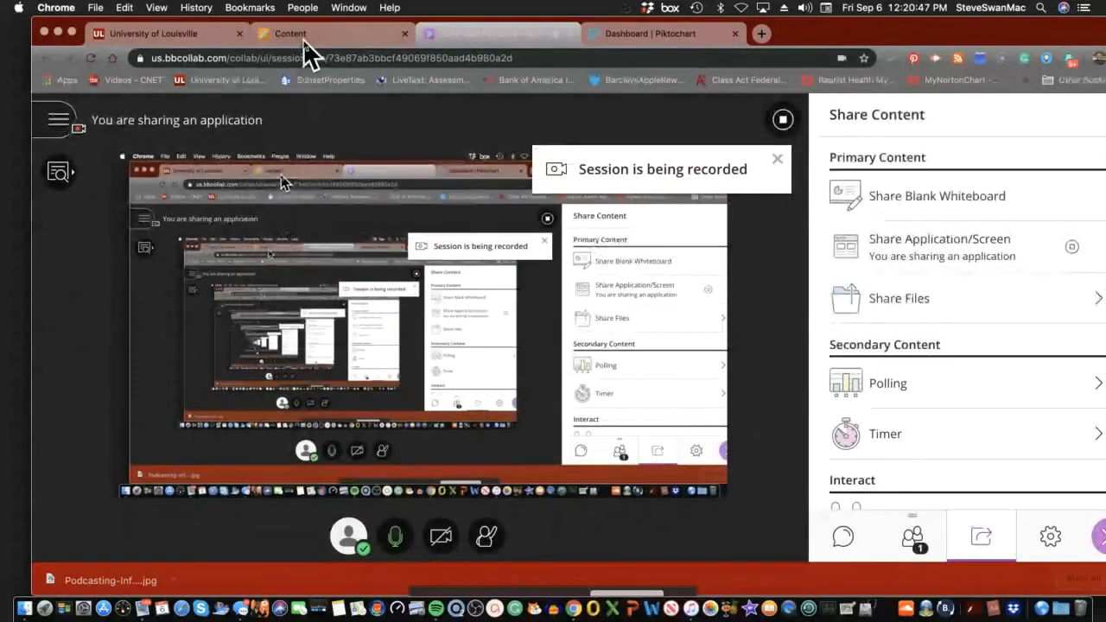
# Switch from the Collaborate session to the Blackboard course content showing the Module 3 overview
pyautogui.click(328, 32)
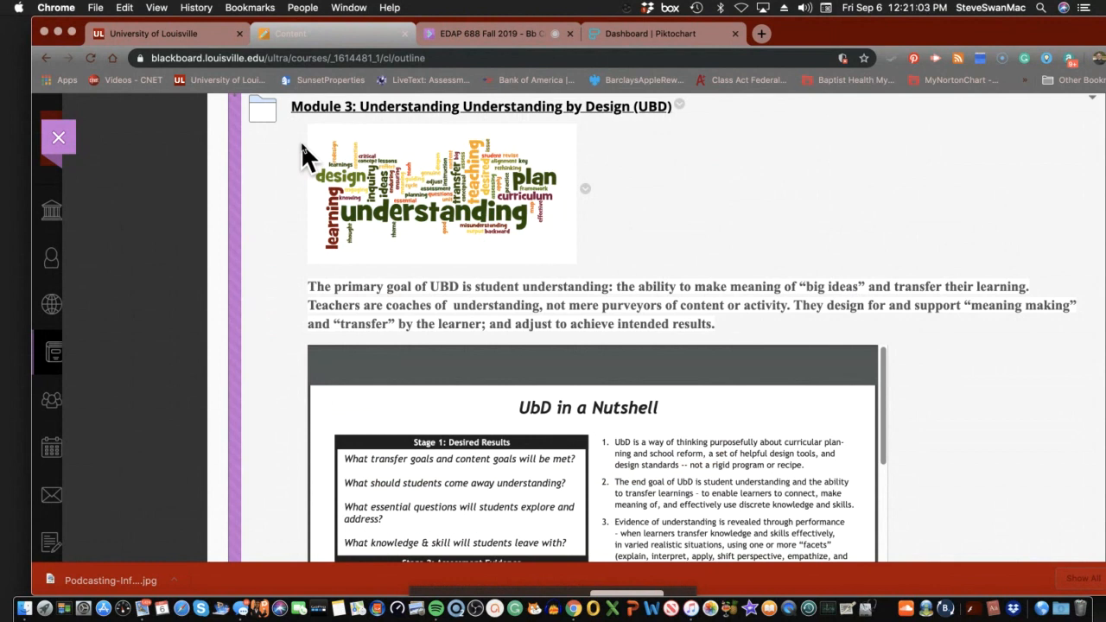
pyautogui.moveTo(288, 220)
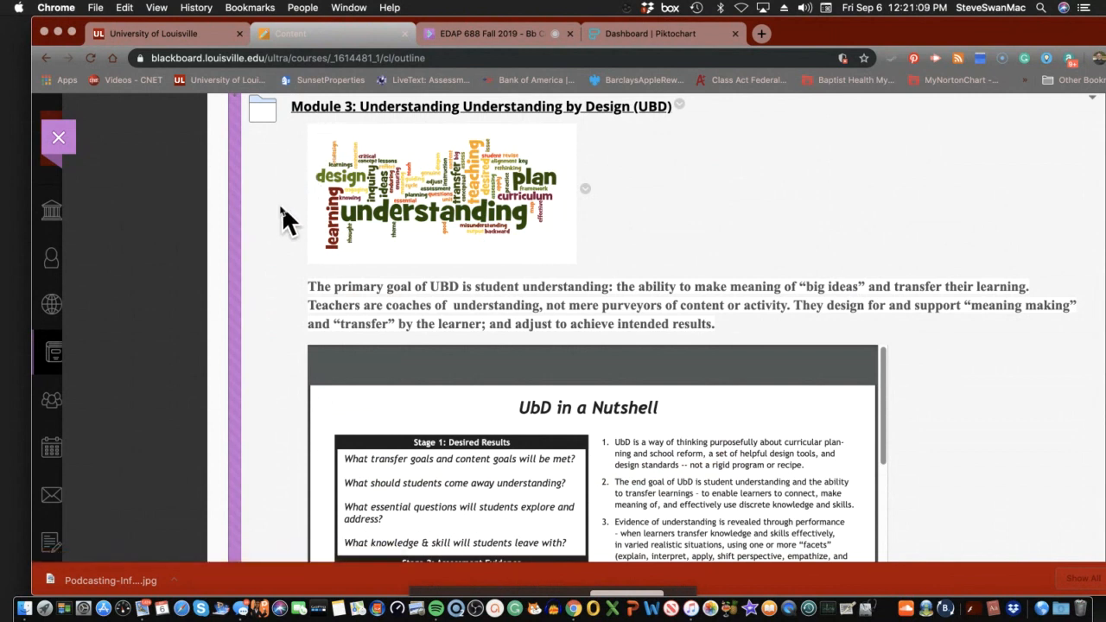
pyautogui.moveTo(268, 212)
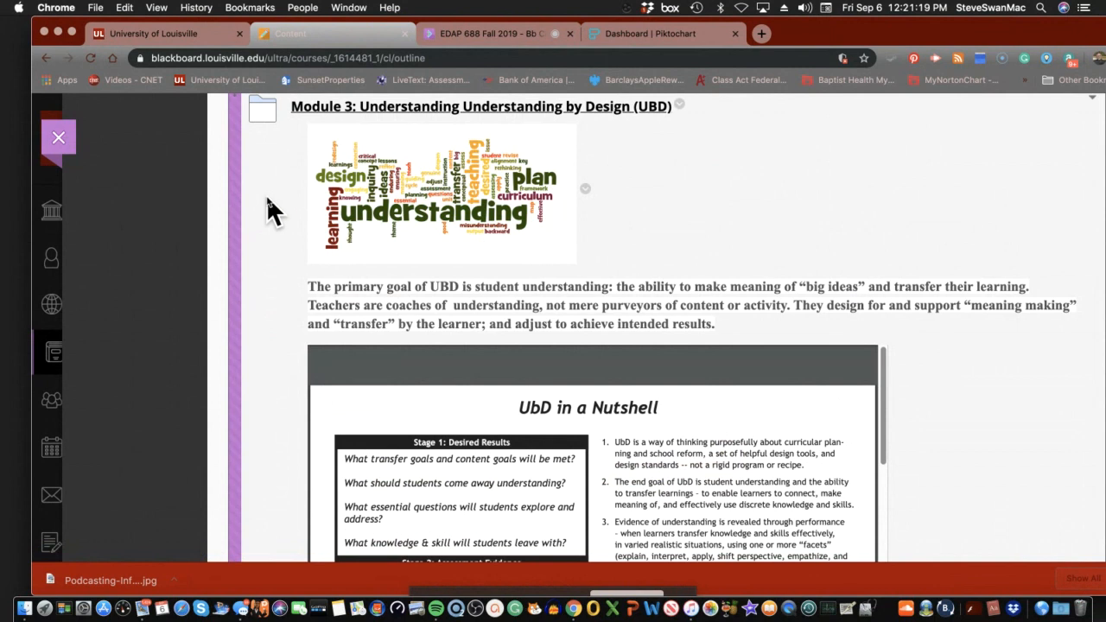
pyautogui.moveTo(361, 119)
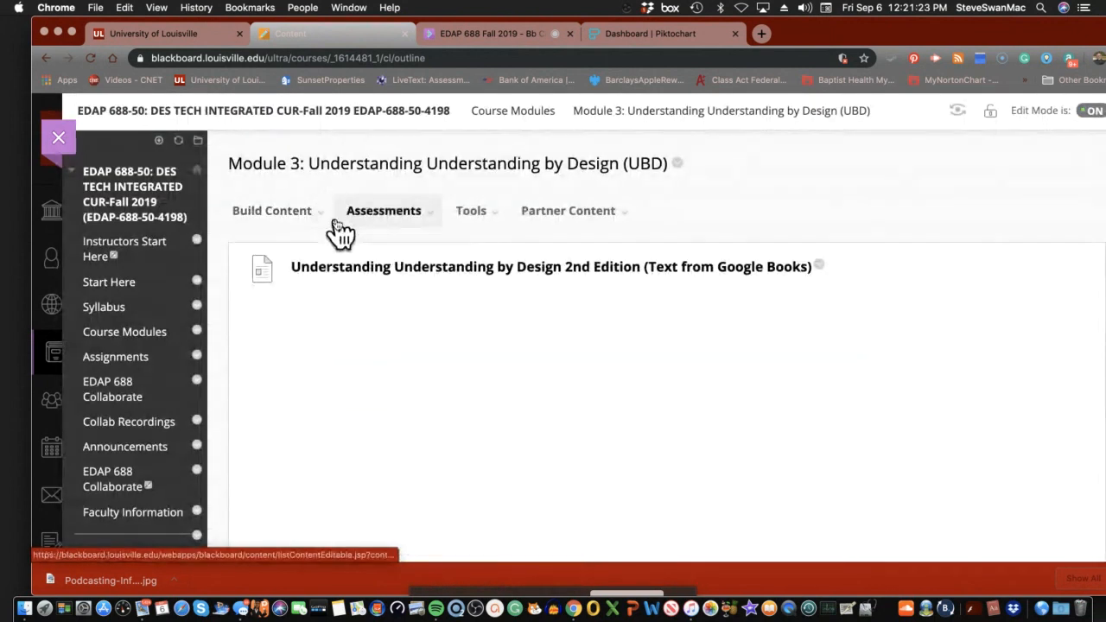
# Dismiss the Build Content menu and browse the embedded Google Books preview to Facet 3: Application
pyautogui.click(271, 210)
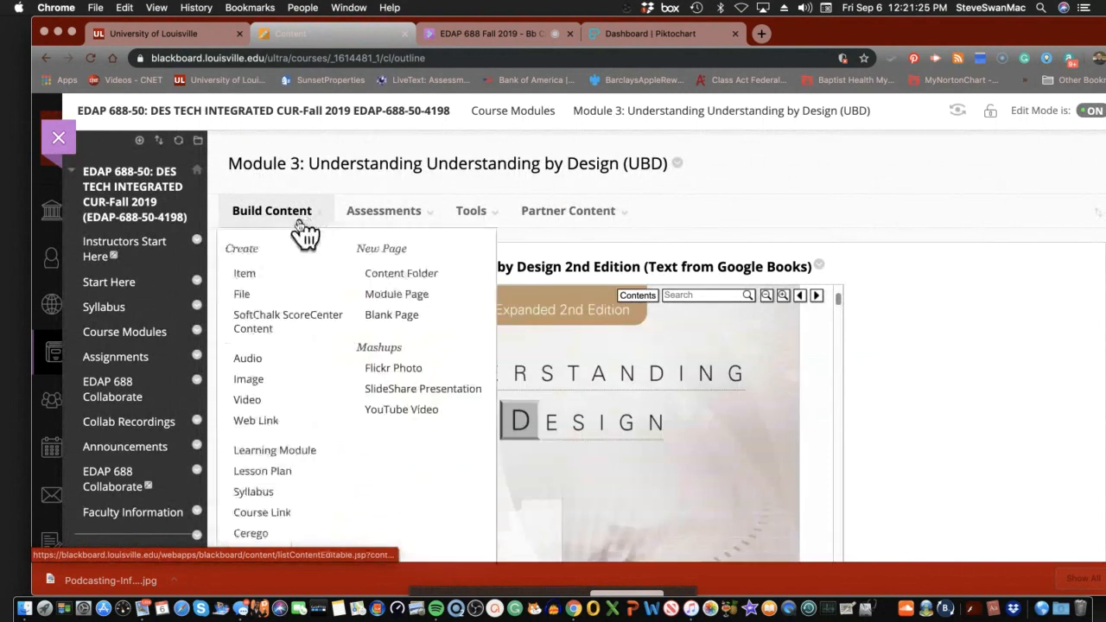
pyautogui.click(908, 423)
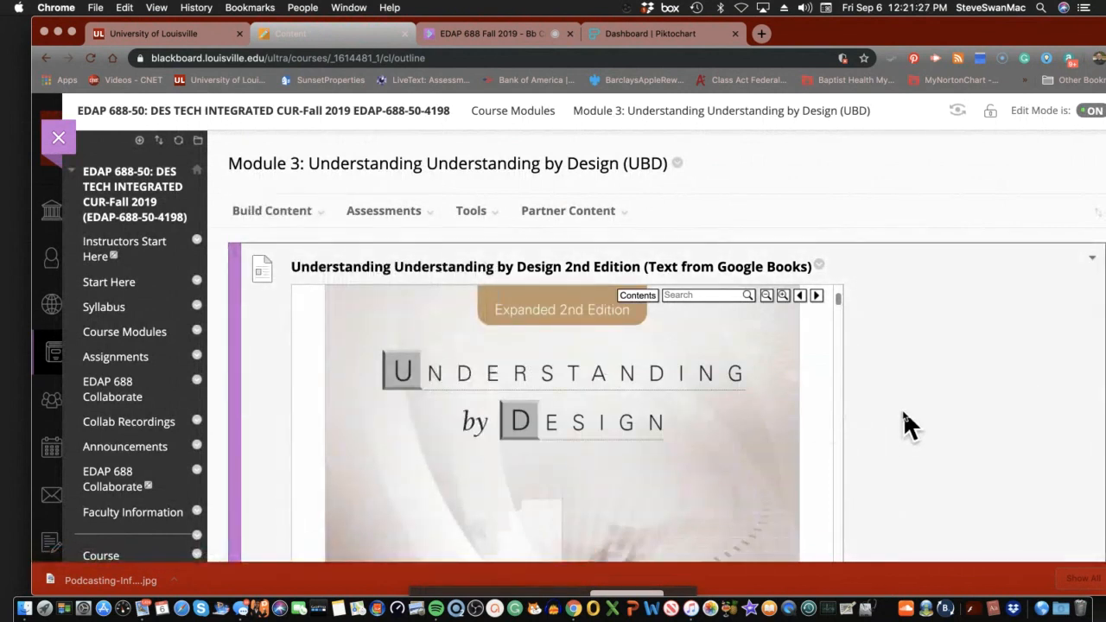
pyautogui.moveTo(903, 432)
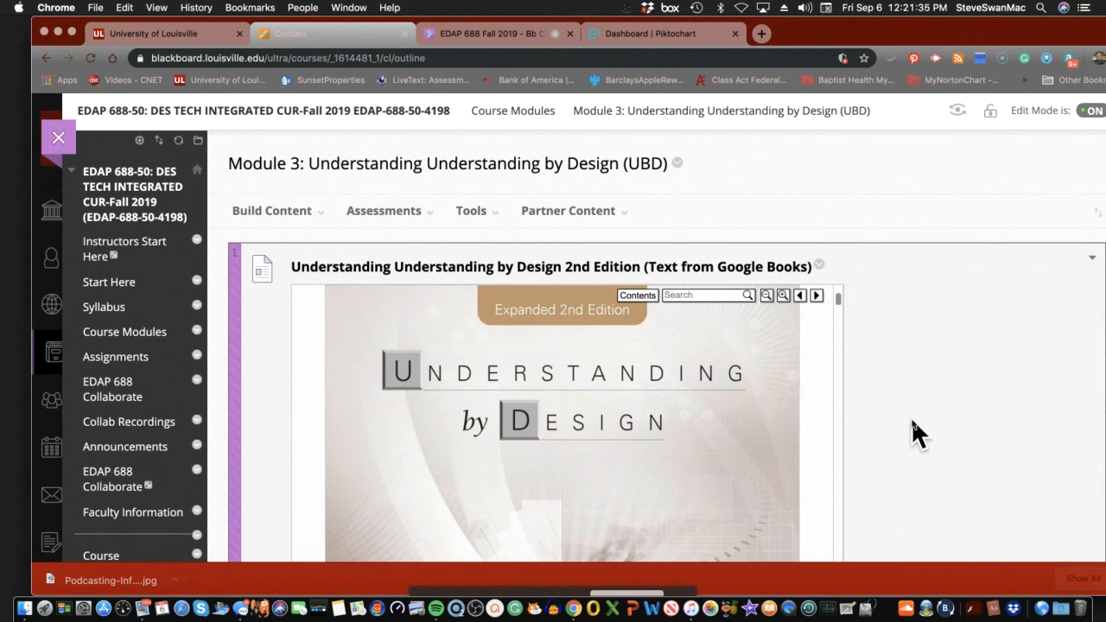
pyautogui.moveTo(683, 510)
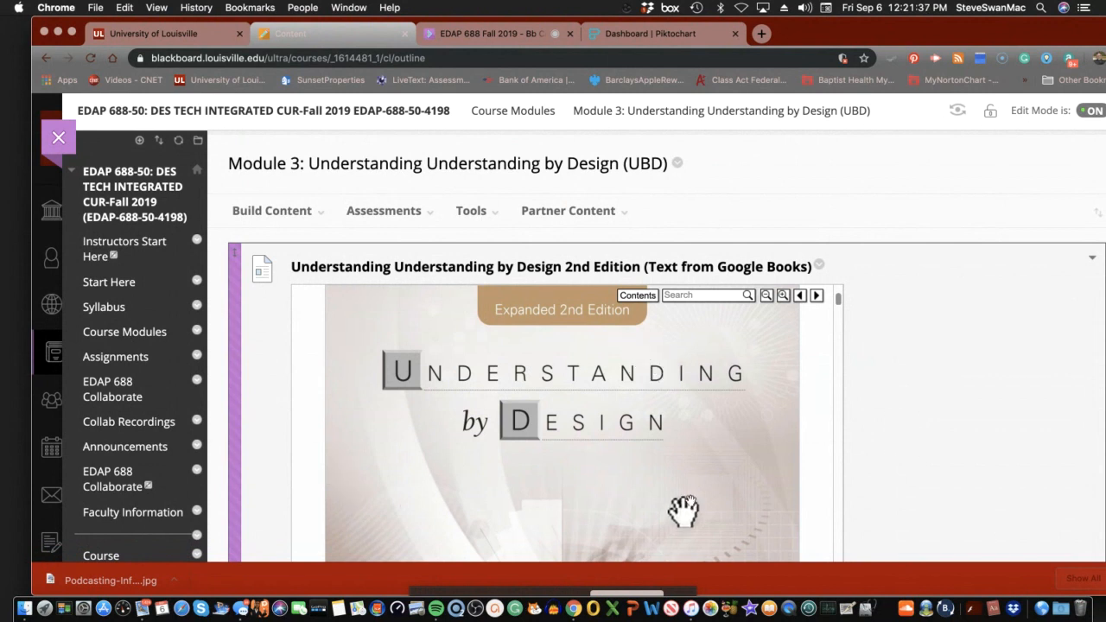
pyautogui.moveTo(540, 361)
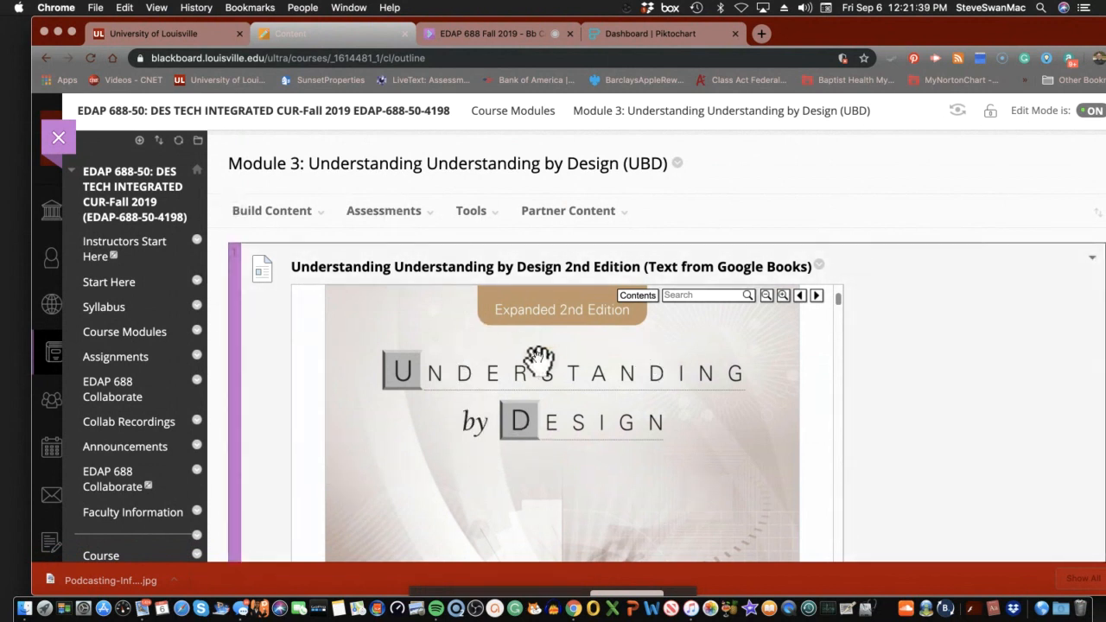
pyautogui.moveTo(849, 318)
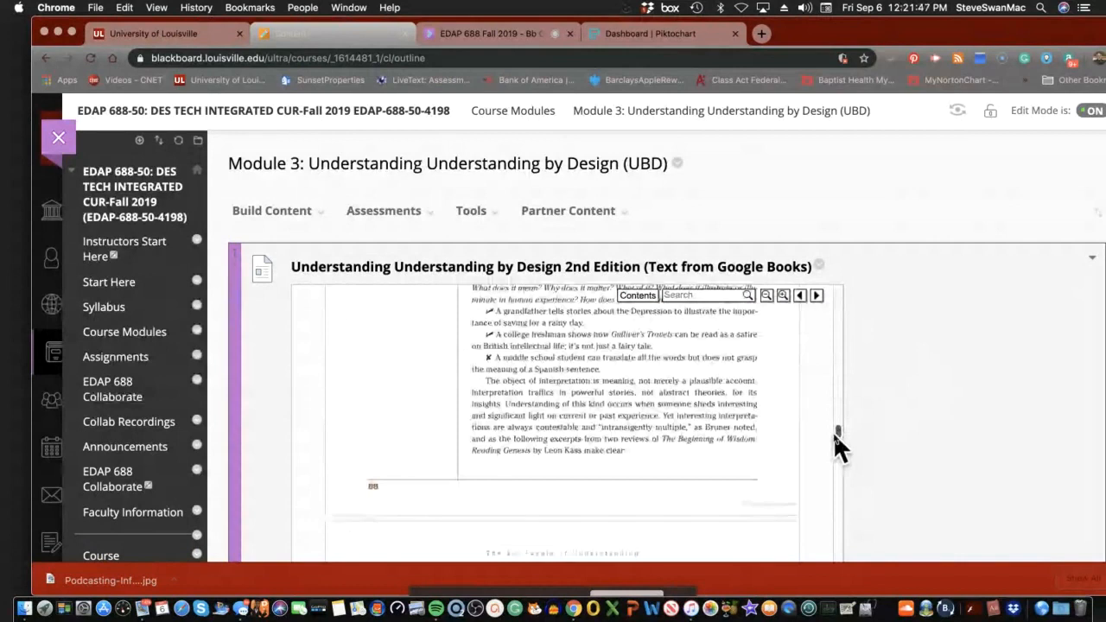
pyautogui.scroll(-3)
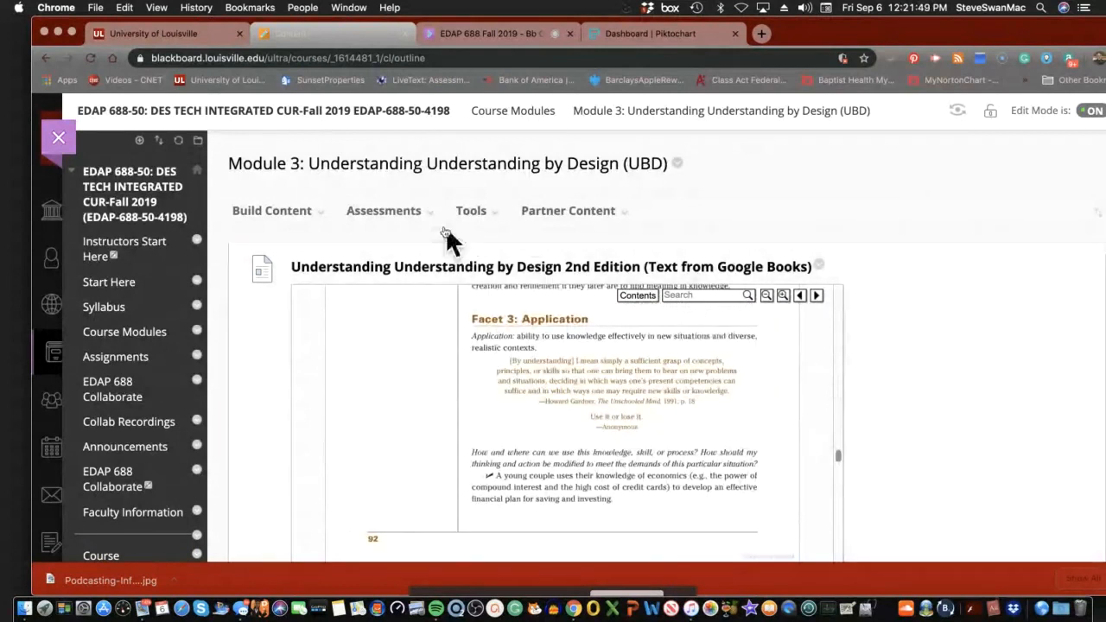
pyautogui.moveTo(294, 182)
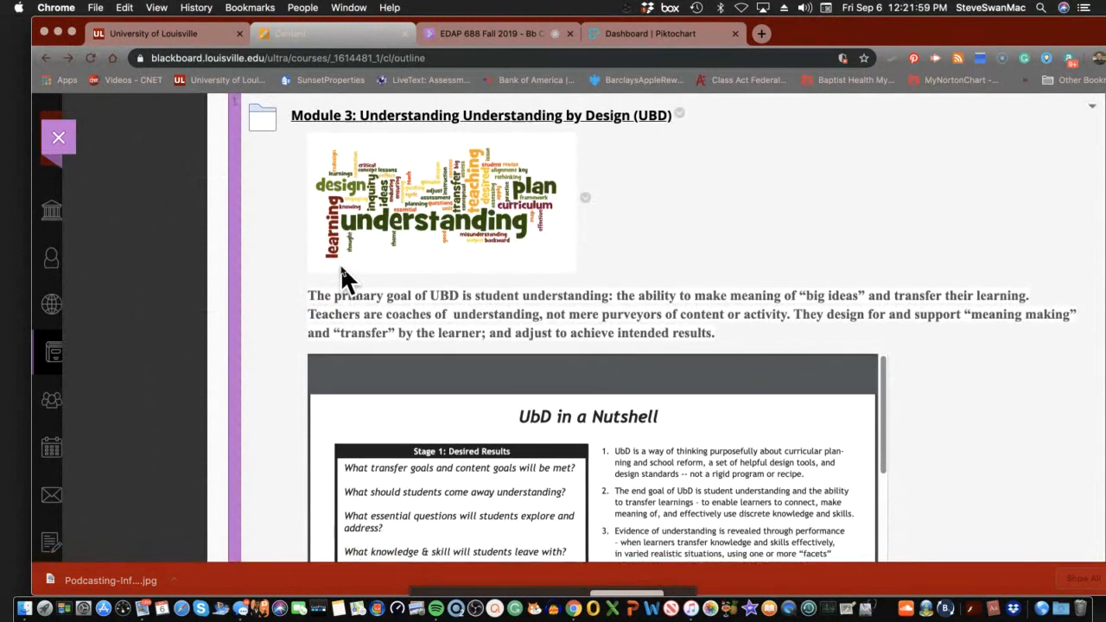
# Scroll the Module 3 outline past the UbD in a Nutshell PDF to the Educational Planning assignment questions
pyautogui.scroll(-3)
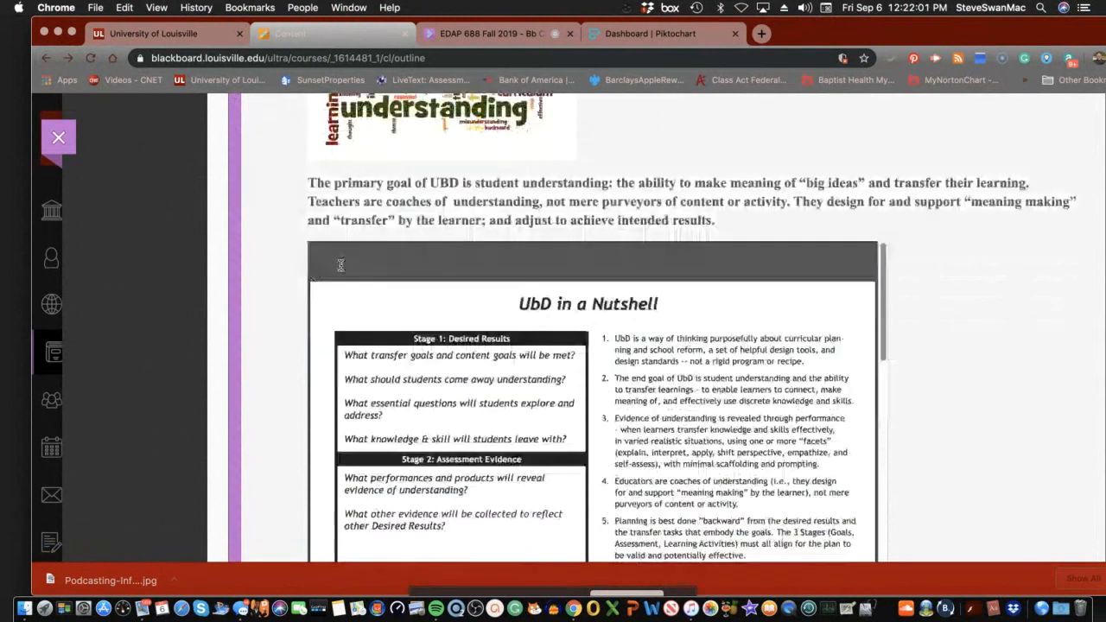
pyautogui.scroll(-3)
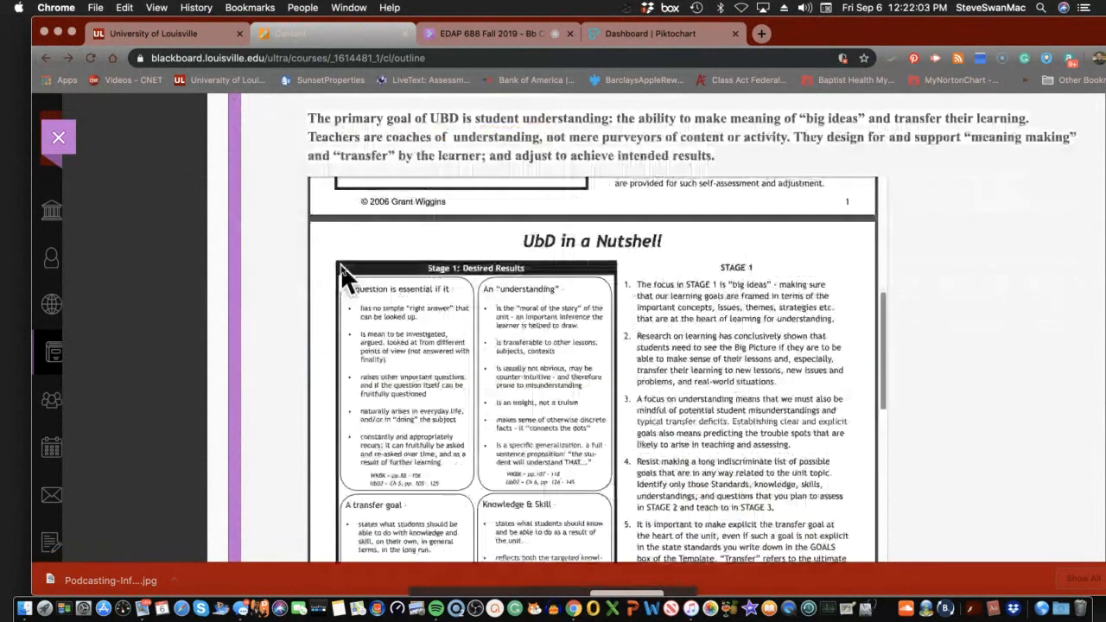
pyautogui.scroll(-3)
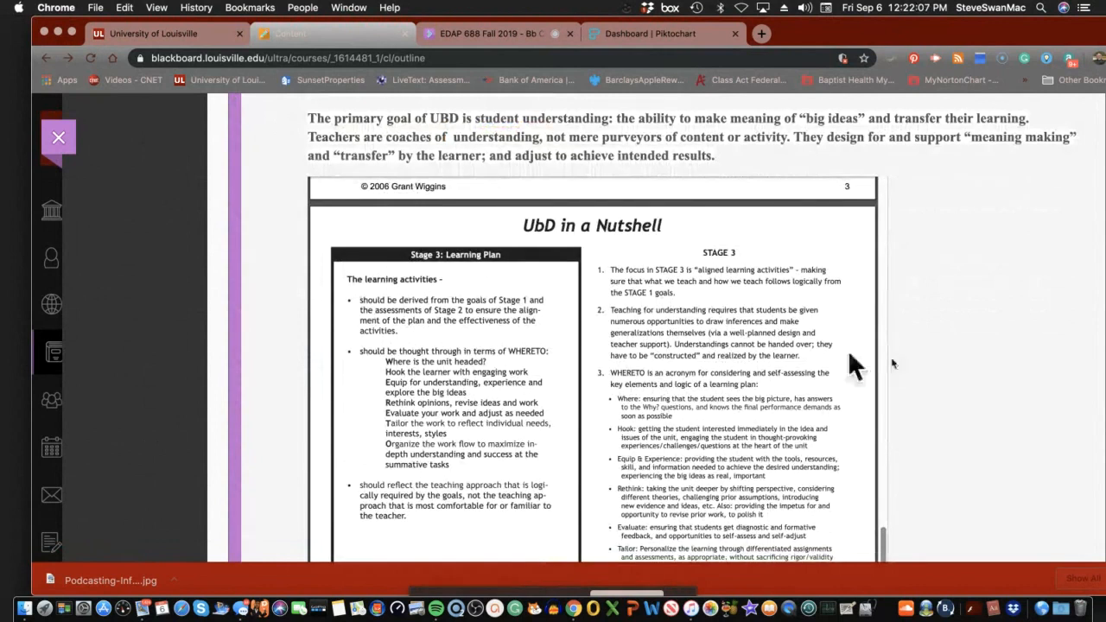
pyautogui.scroll(-3)
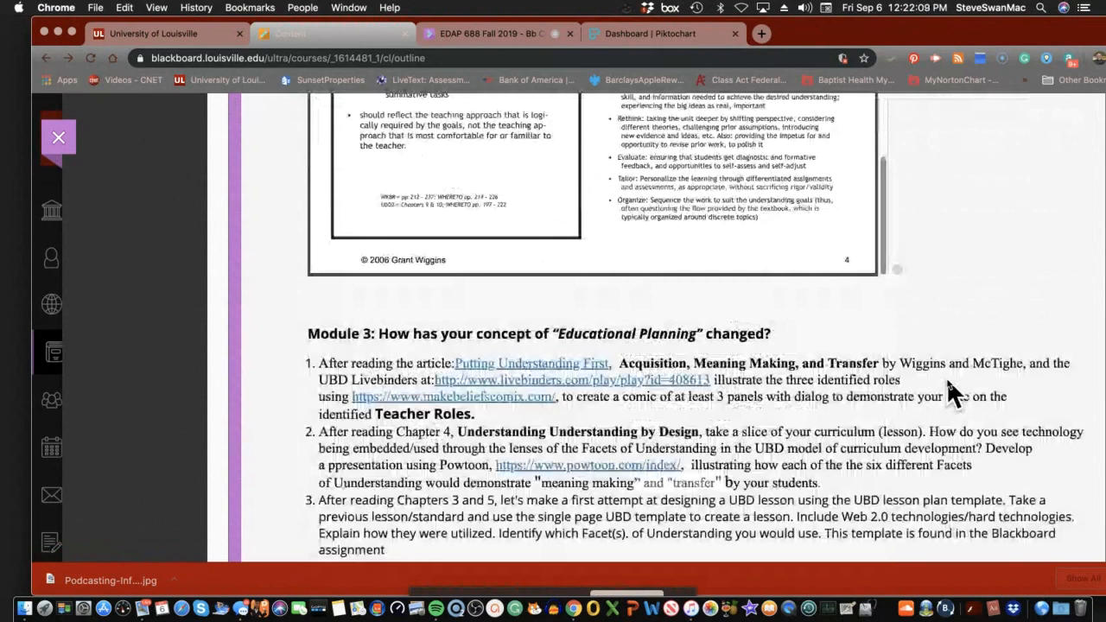
pyautogui.scroll(-3)
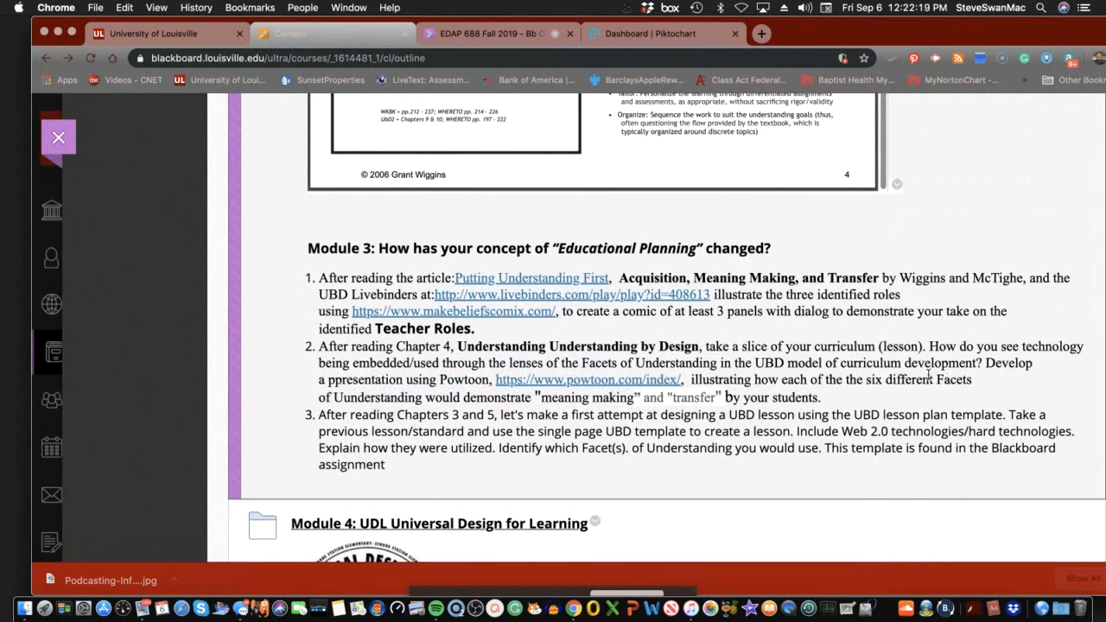
pyautogui.moveTo(934, 385)
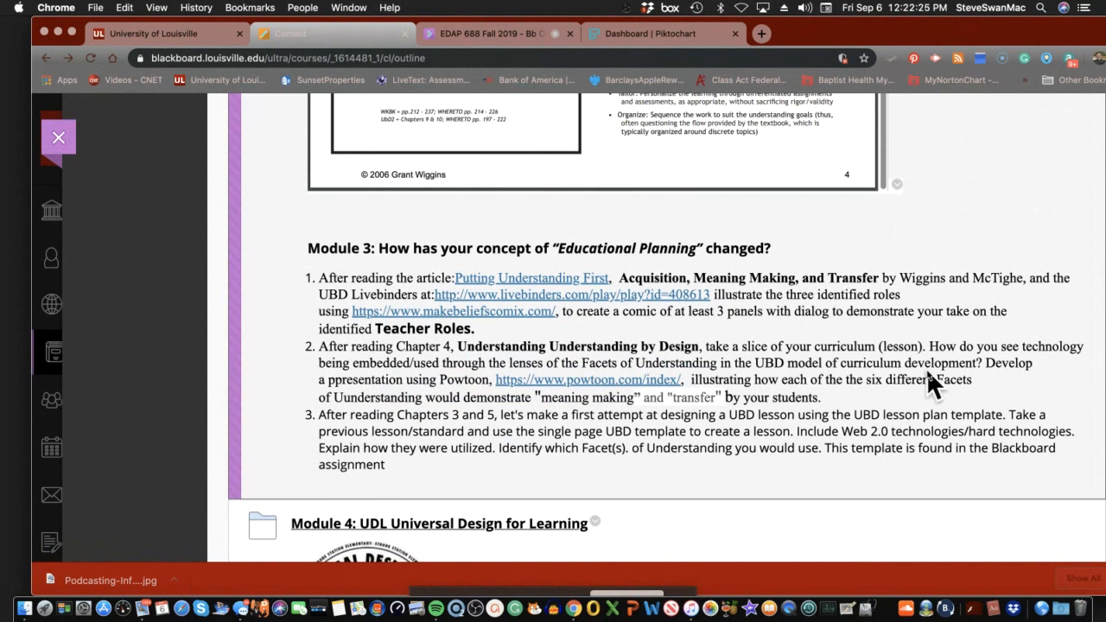
pyautogui.moveTo(929, 370)
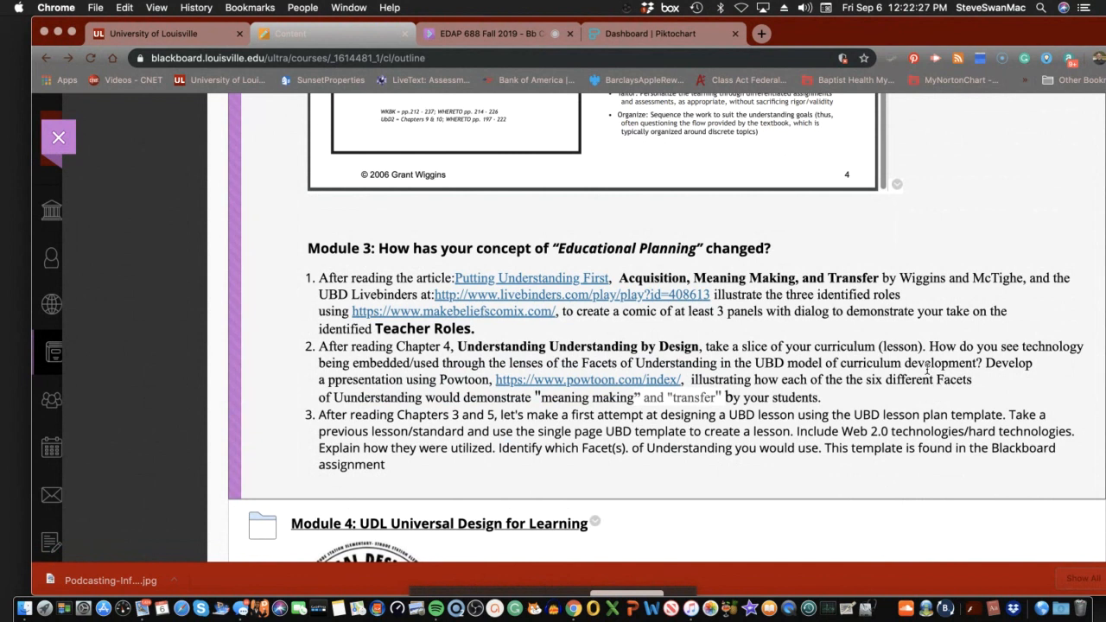
pyautogui.moveTo(875, 385)
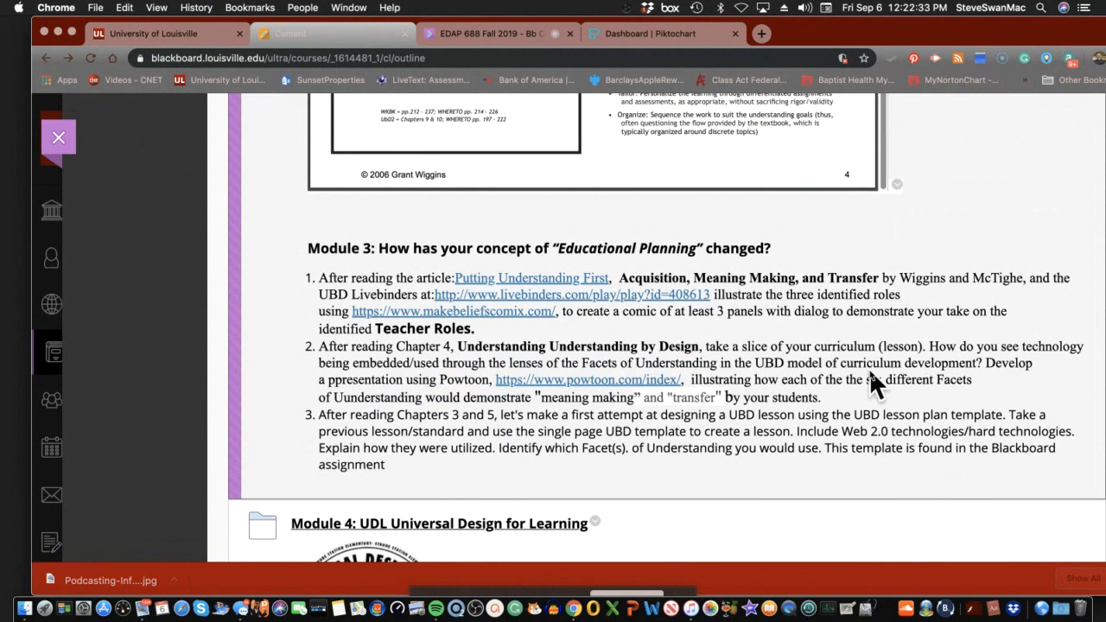
pyautogui.moveTo(871, 376)
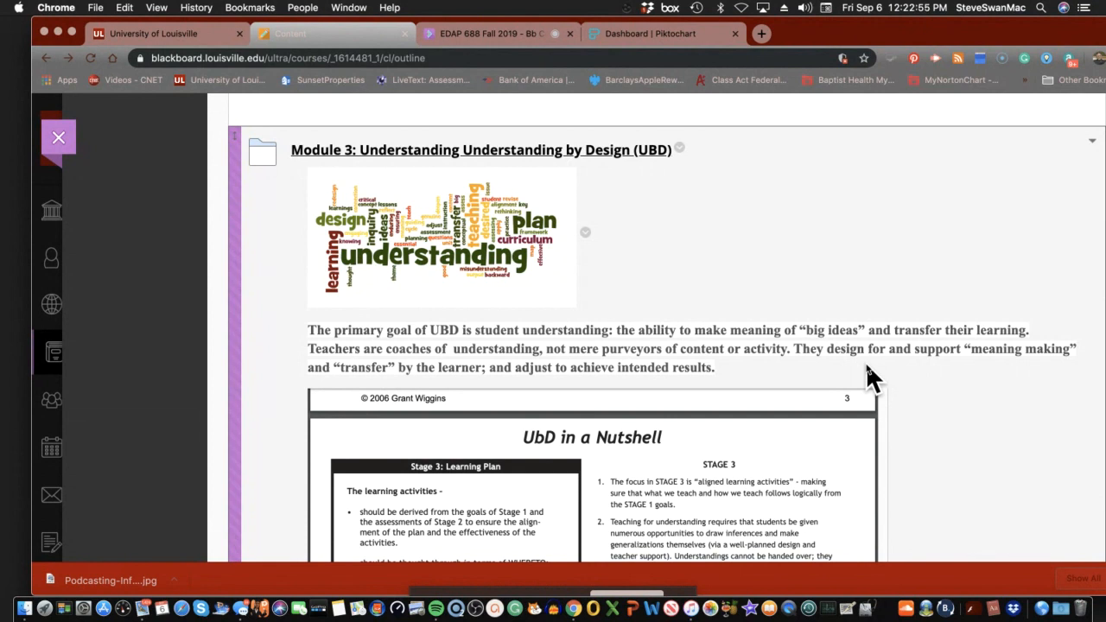
pyautogui.moveTo(875, 353)
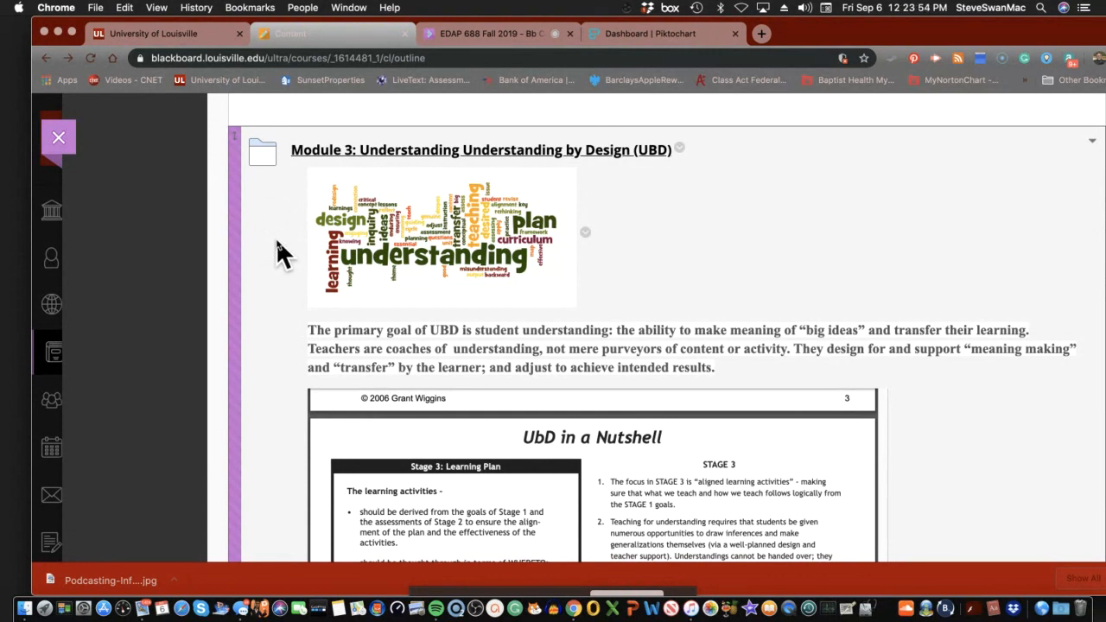
pyautogui.moveTo(342, 246)
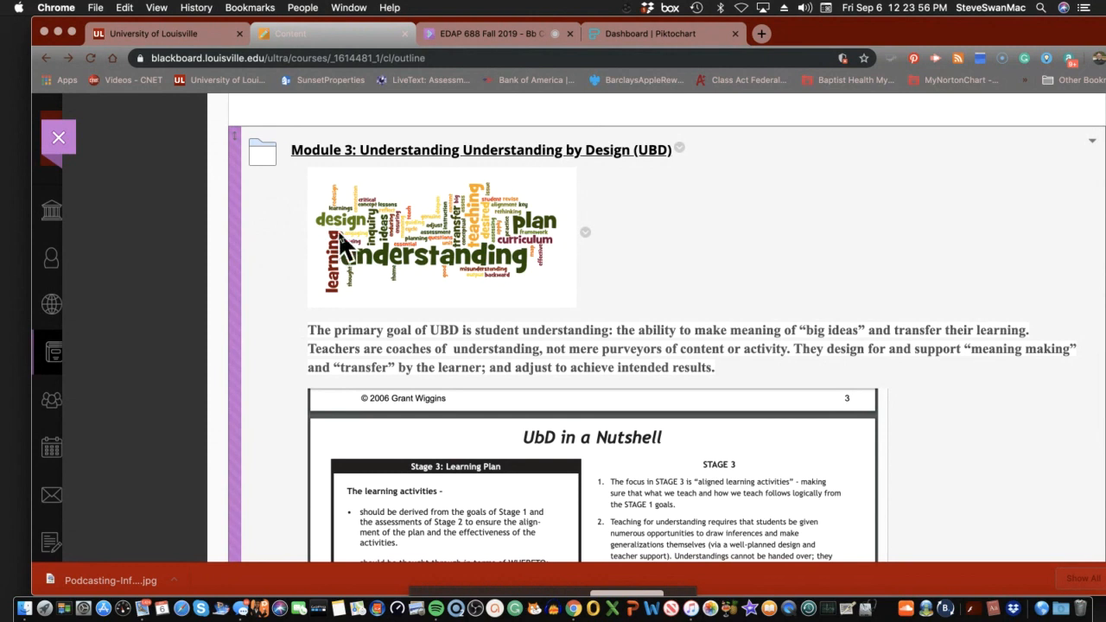
pyautogui.moveTo(277, 259)
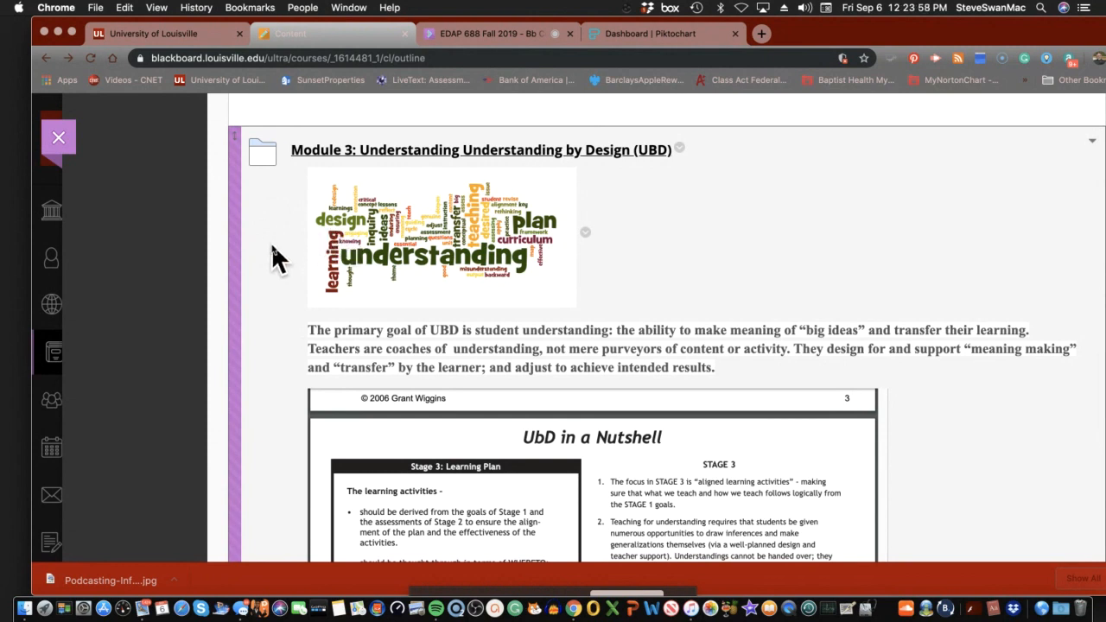
pyautogui.moveTo(274, 275)
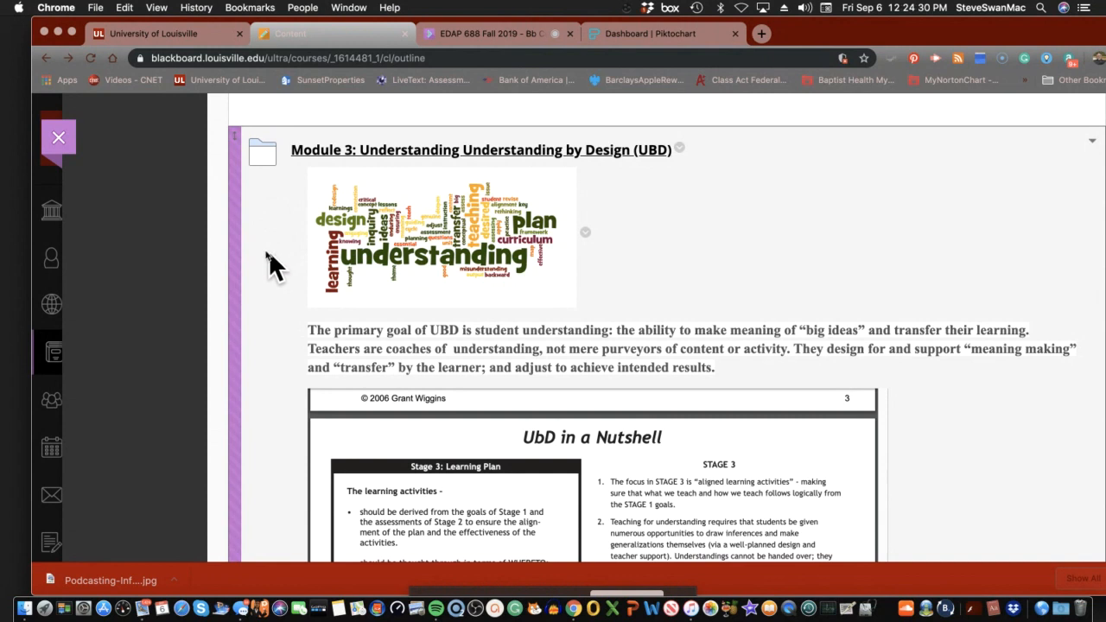
pyautogui.moveTo(260, 255)
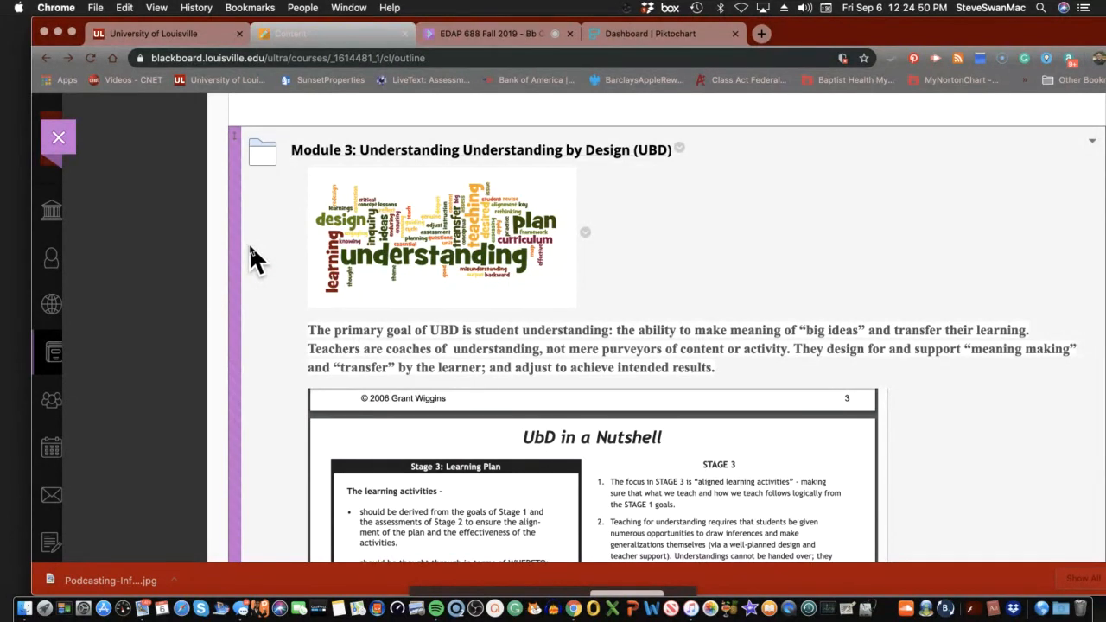
pyautogui.moveTo(462, 126)
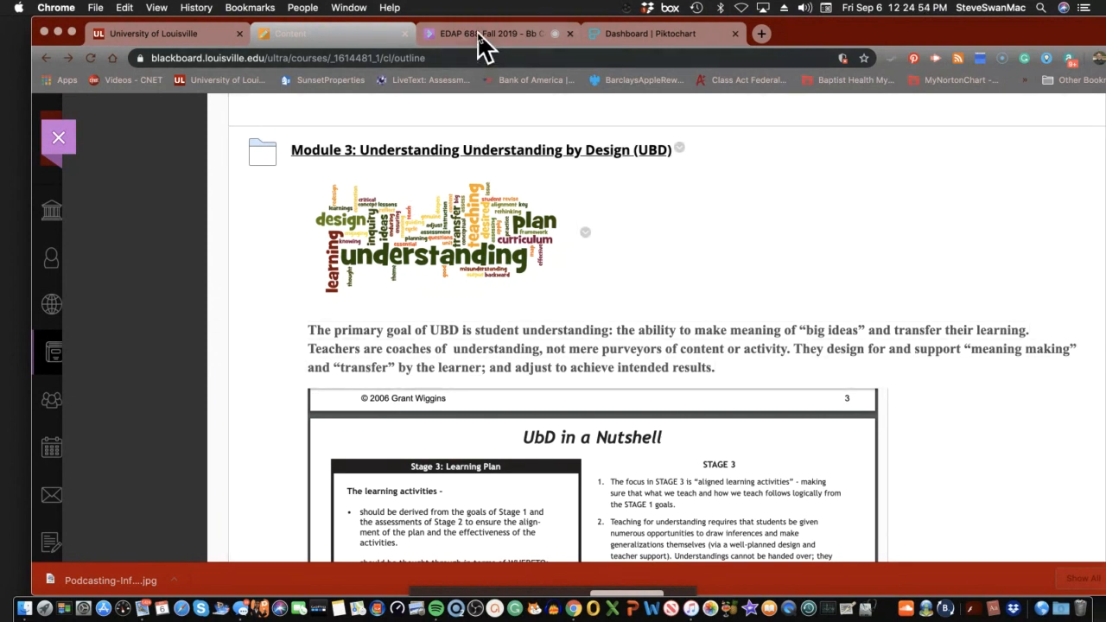
pyautogui.moveTo(488, 34)
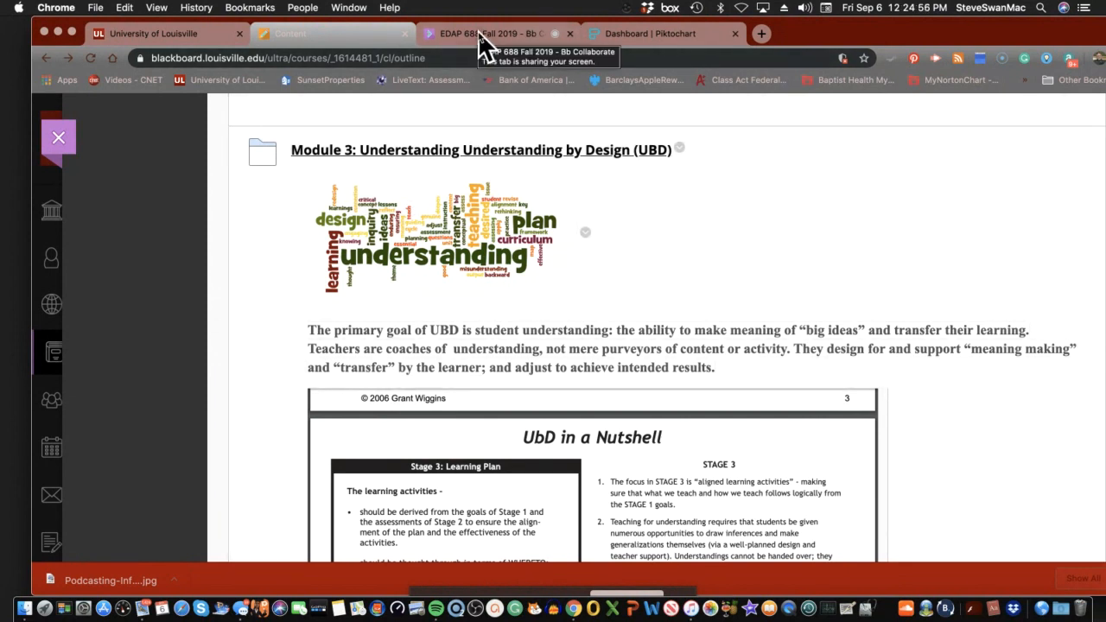